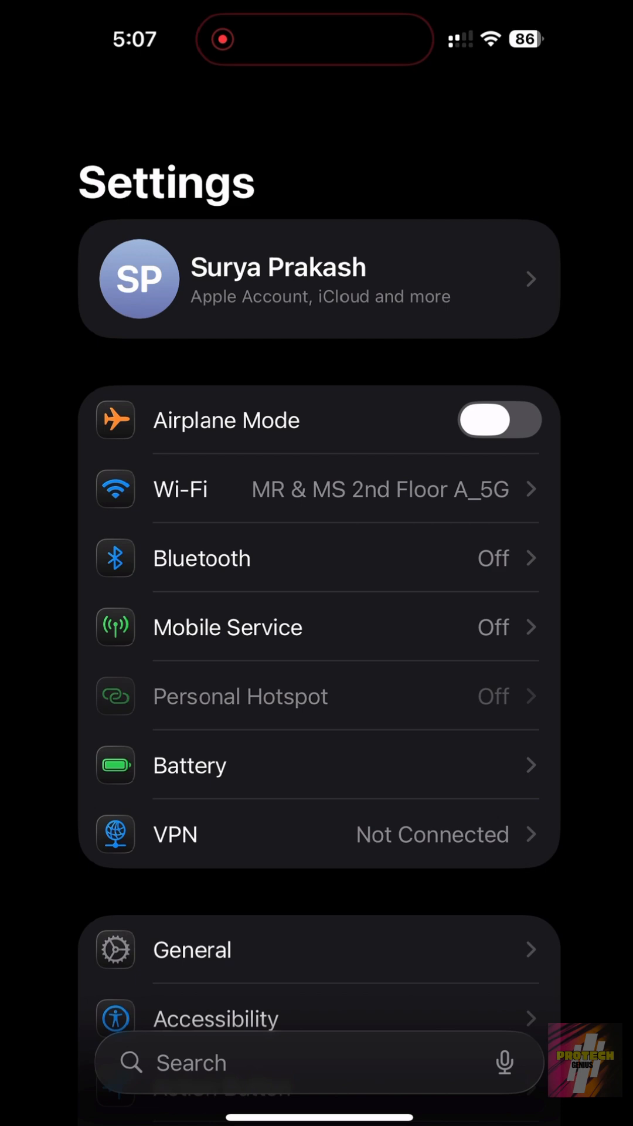
# Step: Clear all of Safari's history and website data and close all tabs
pyautogui.scroll(-3)
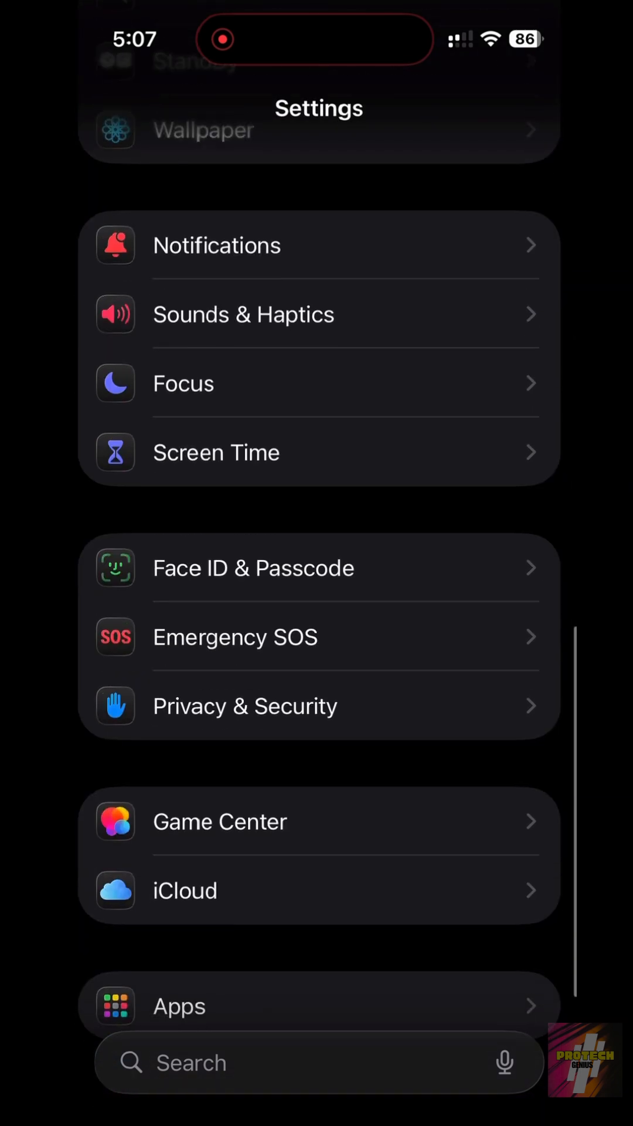
pyautogui.click(179, 1005)
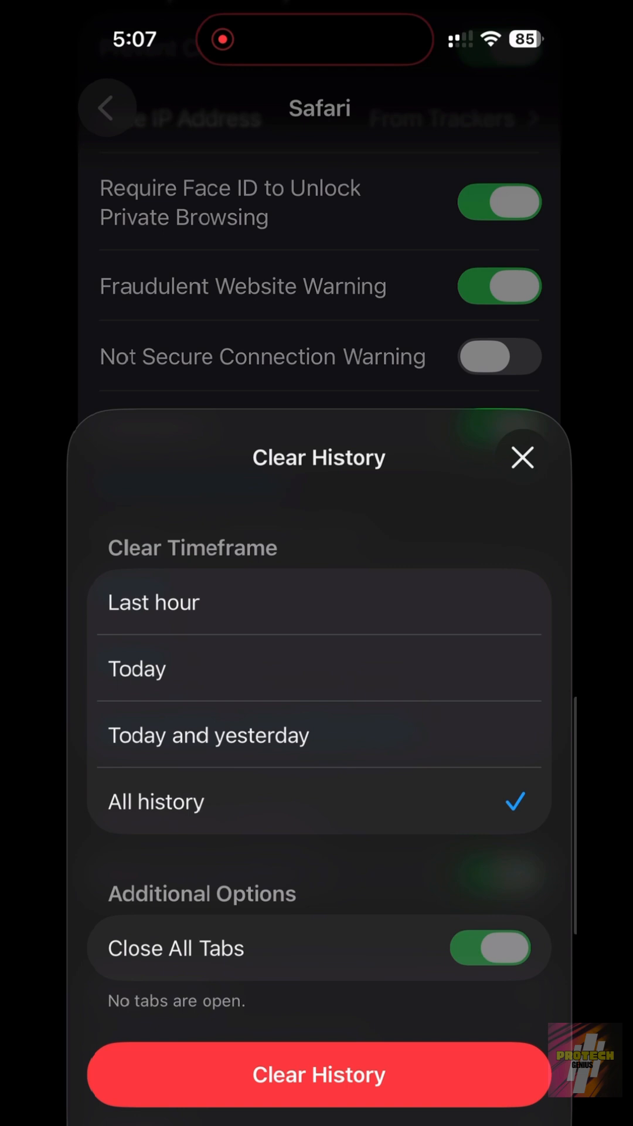
pyautogui.click(522, 458)
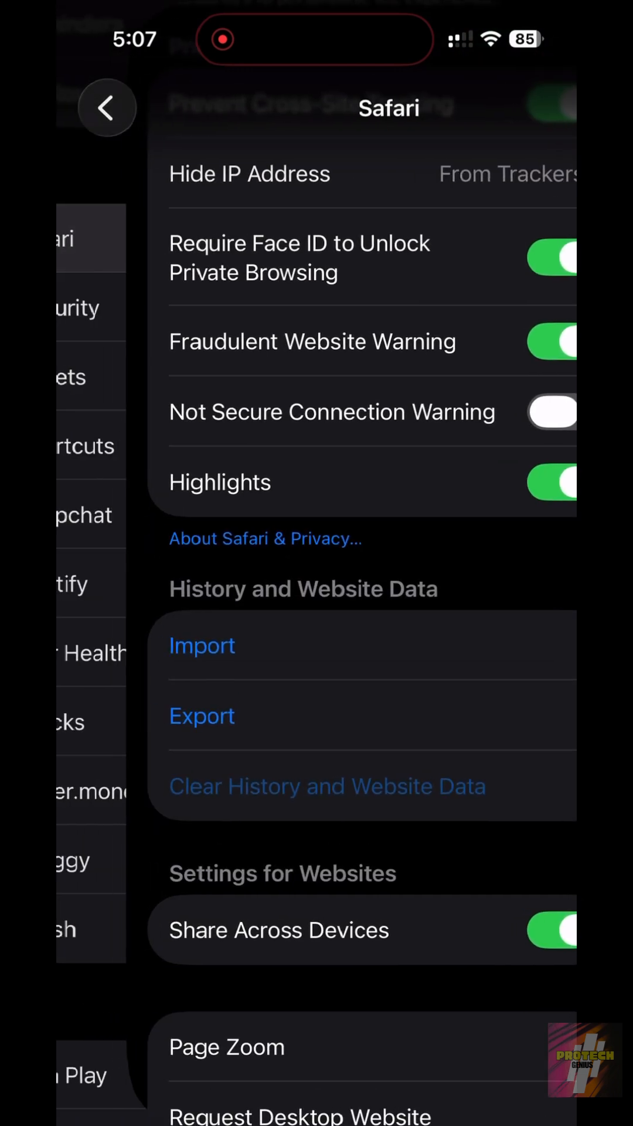
# Step: Open the Management Profile, start Remove Management, then dismiss the passcode prompt
pyautogui.click(106, 108)
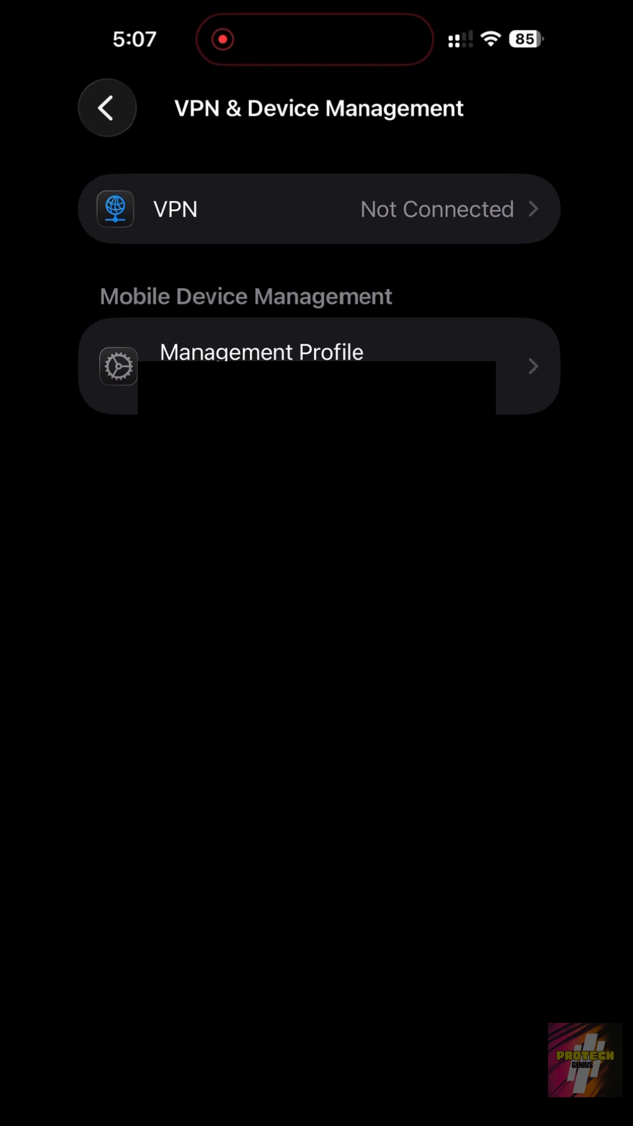
pyautogui.click(260, 366)
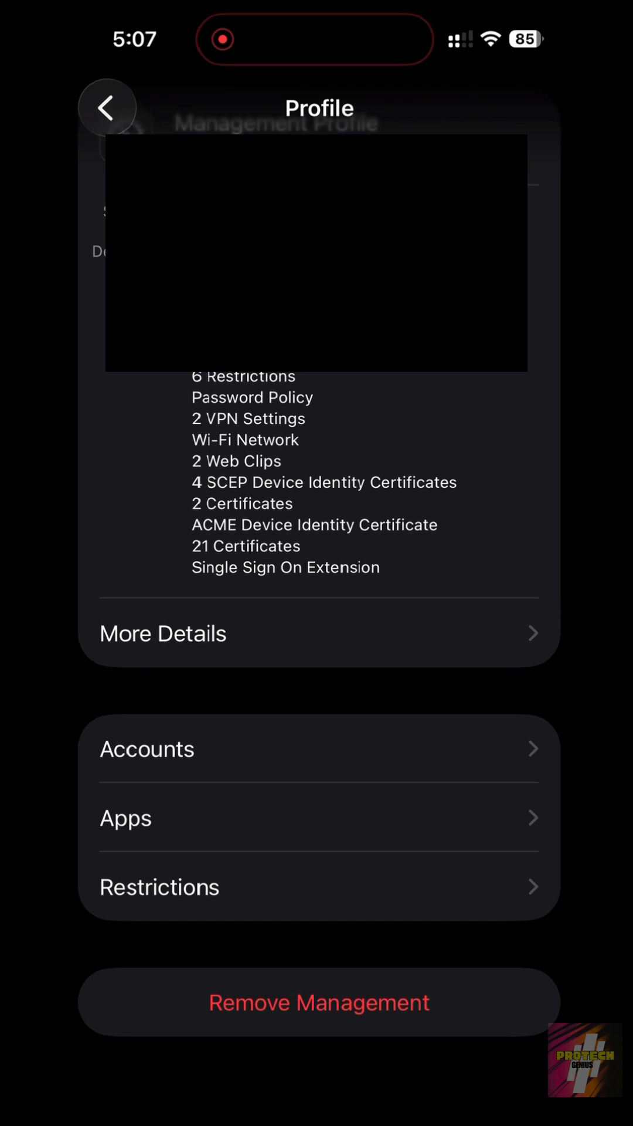
pyautogui.click(319, 1002)
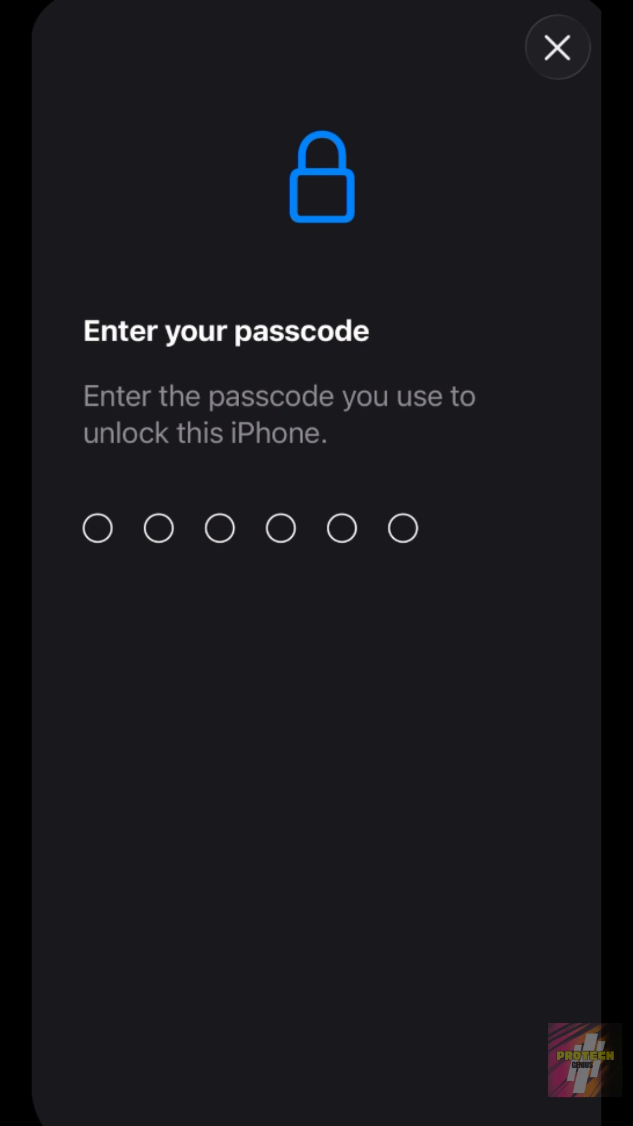
pyautogui.click(558, 48)
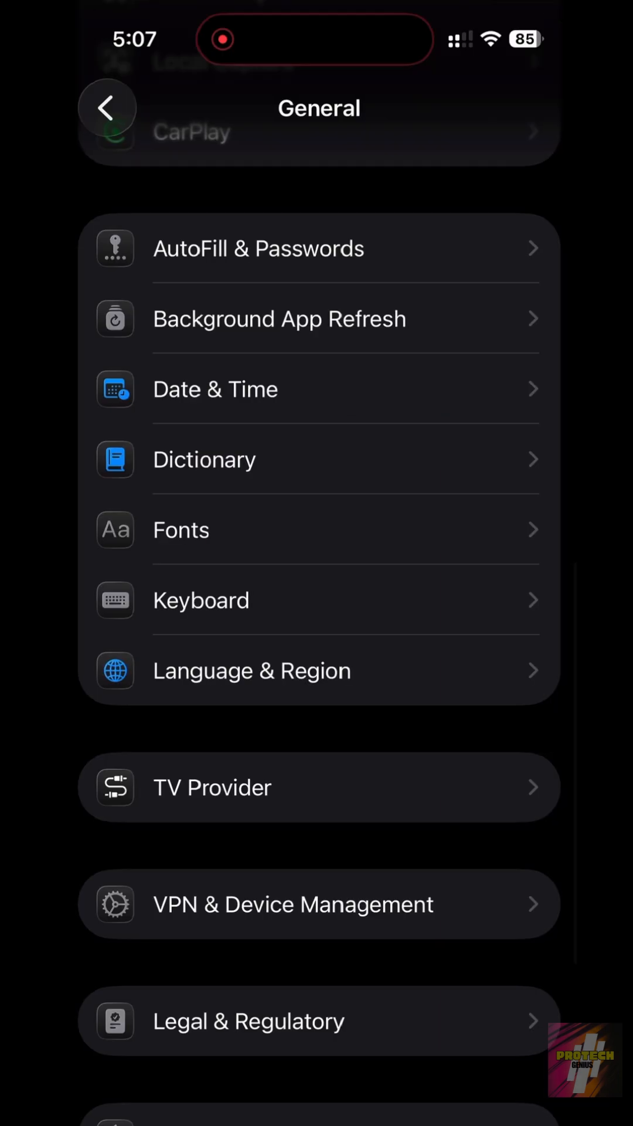
# Step: Delete the Roblox app from the Games folder on the Home Screen
pyautogui.scroll(-3)
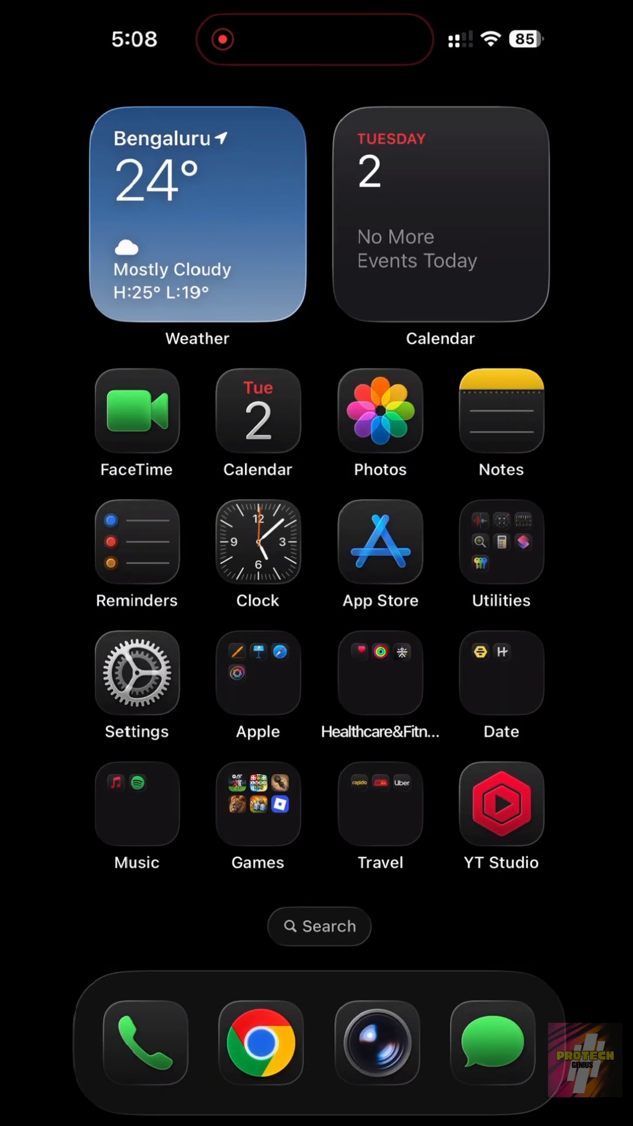
pyautogui.click(257, 804)
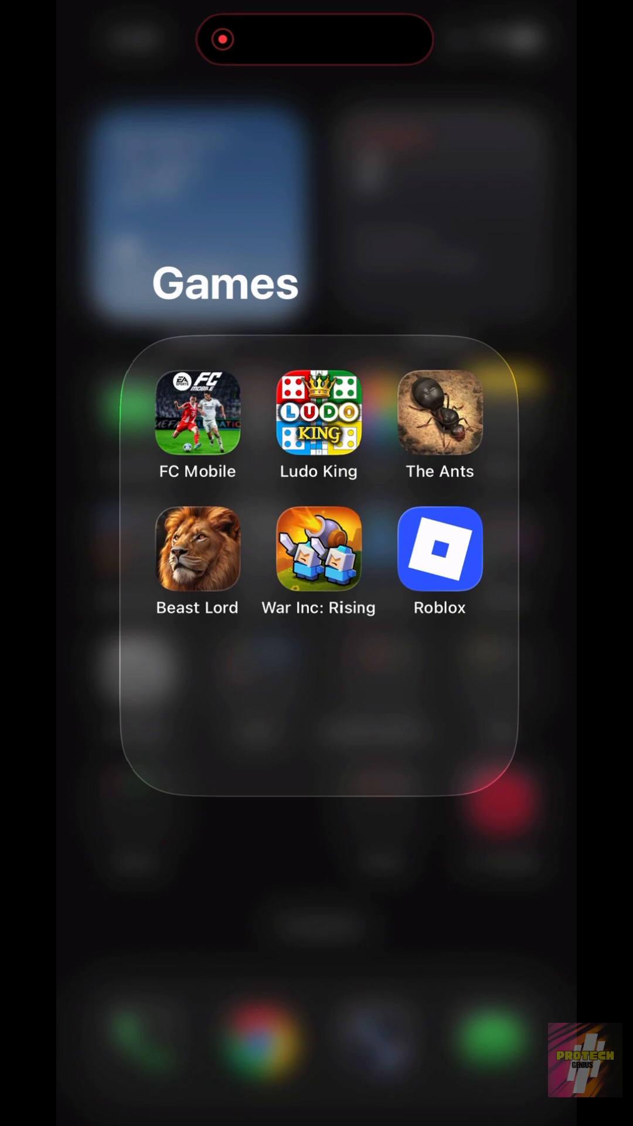
pyautogui.click(317, 933)
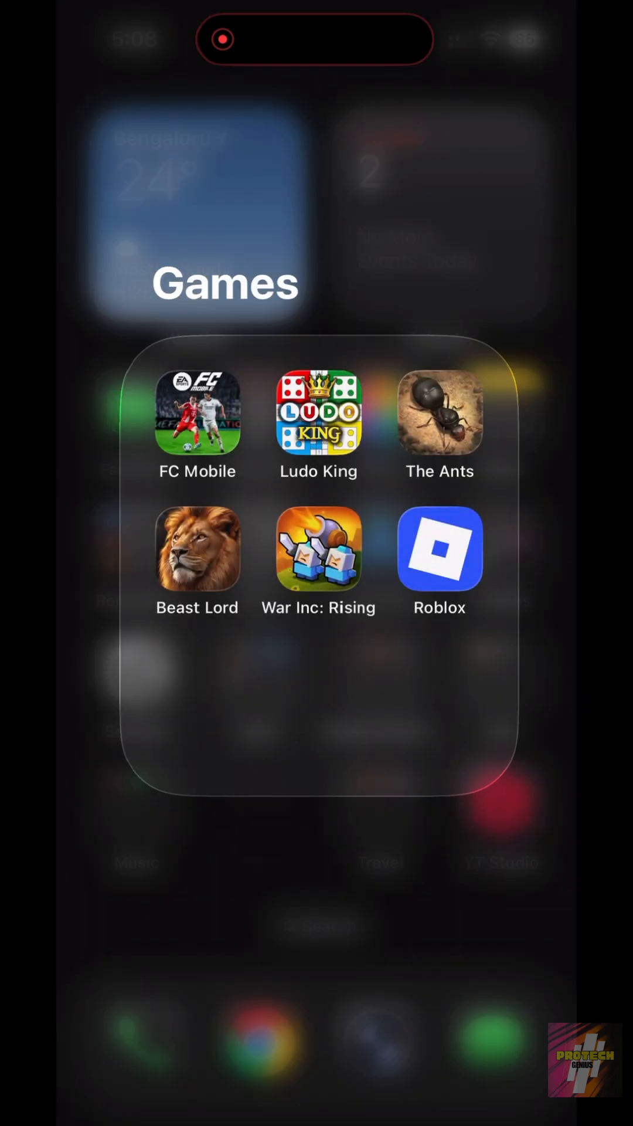
pyautogui.click(439, 549)
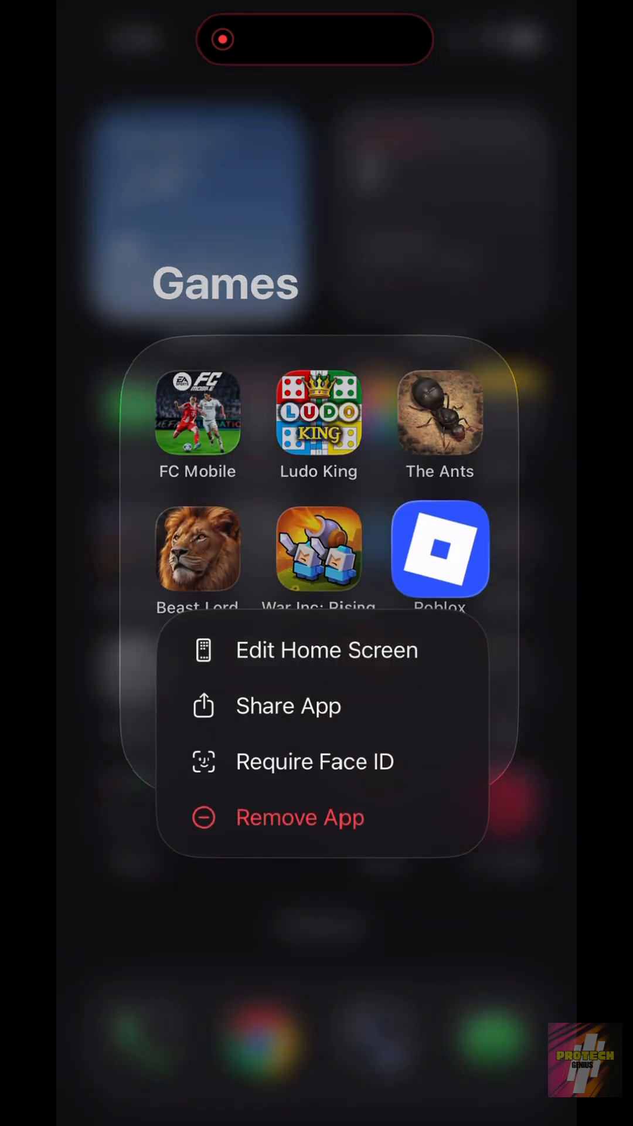
pyautogui.click(299, 817)
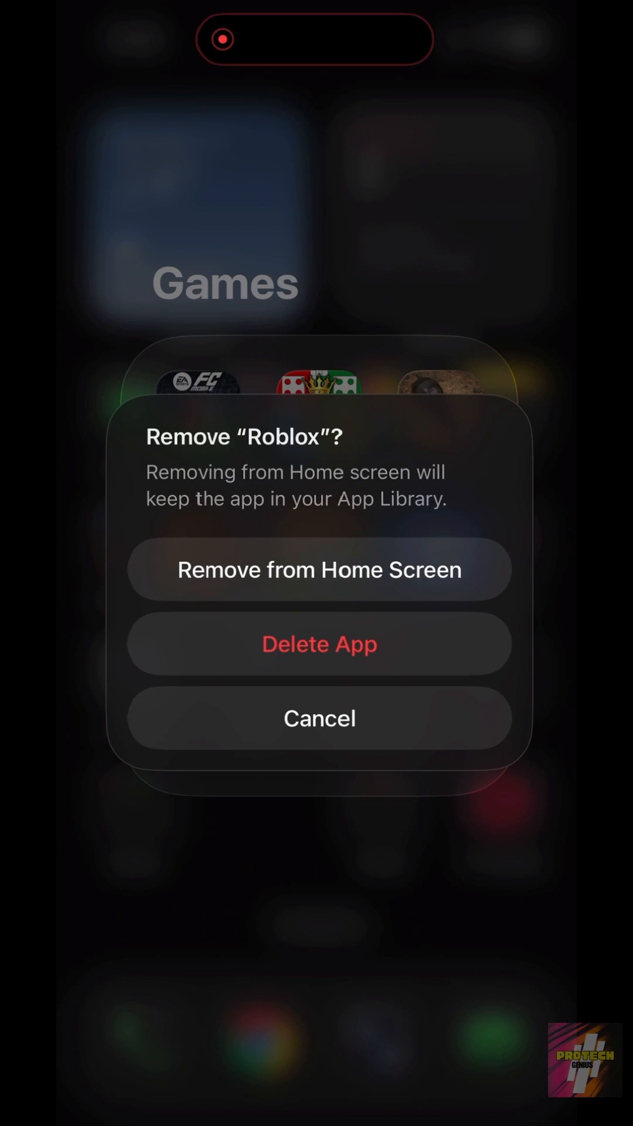
pyautogui.click(320, 718)
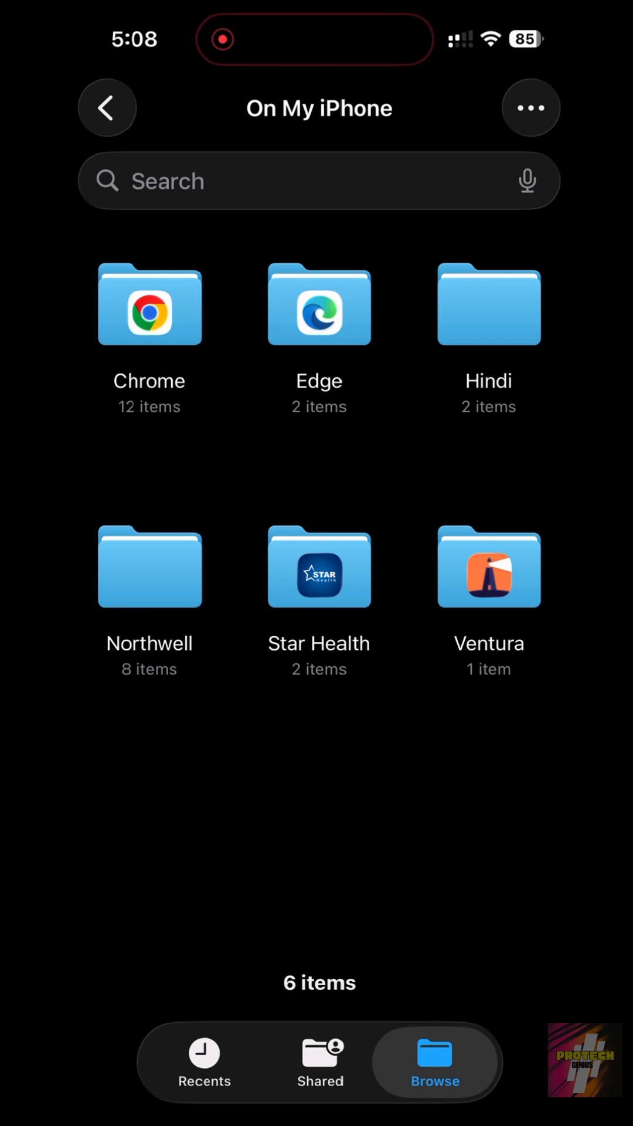
# Step: Browse On My iPhone in Files and open the Edge folder with downloads and wallpaperList
pyautogui.click(106, 108)
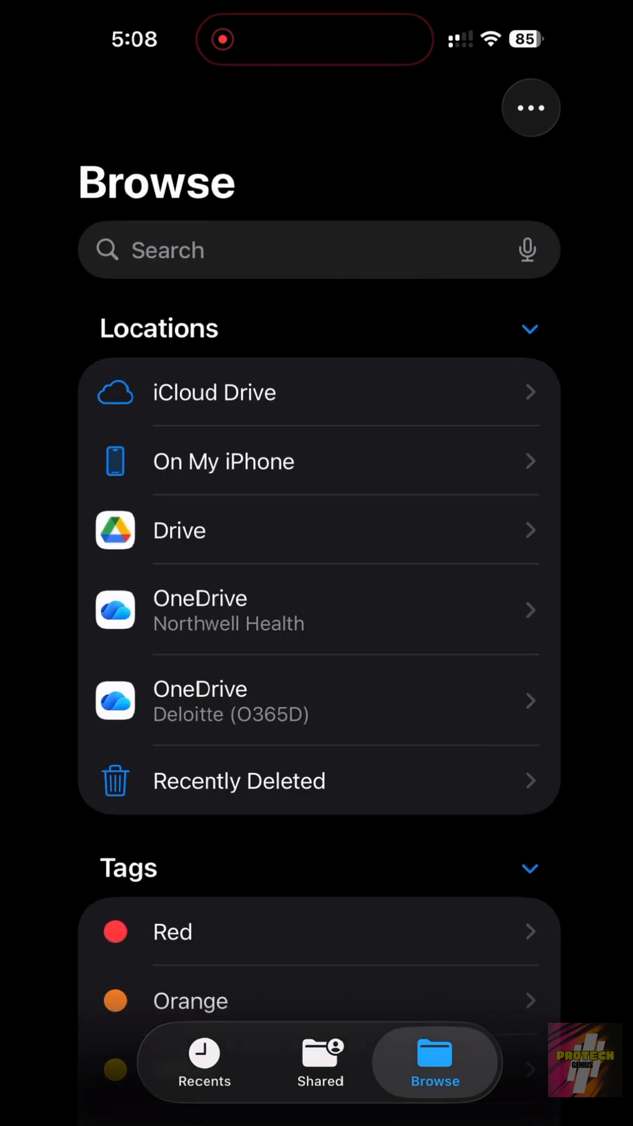
pyautogui.click(223, 461)
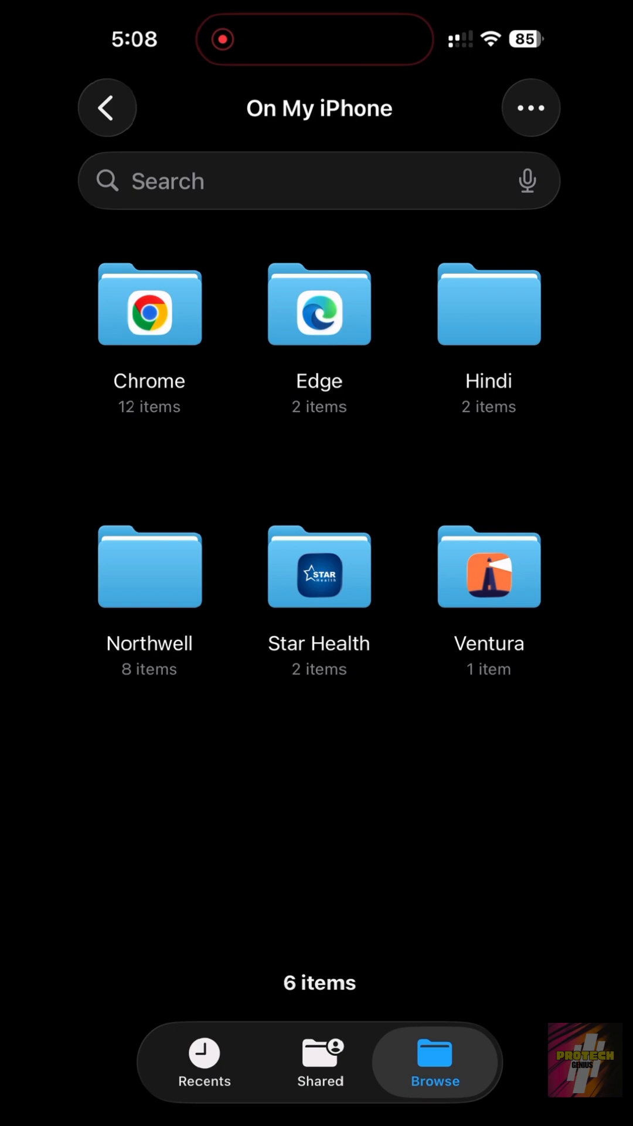
pyautogui.click(149, 305)
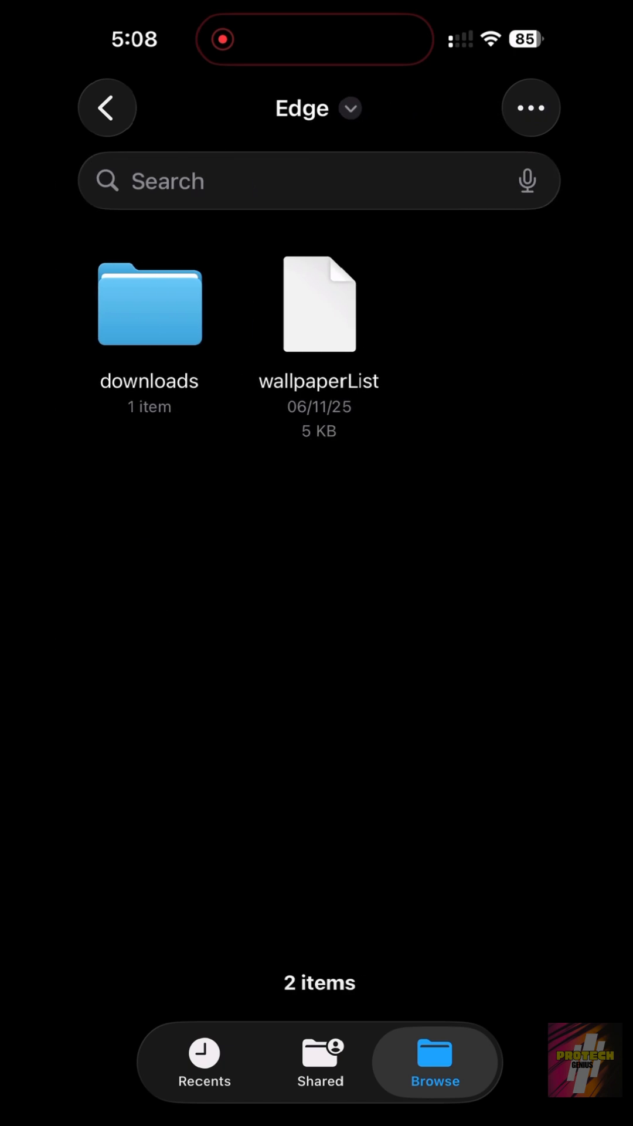
pyautogui.click(106, 108)
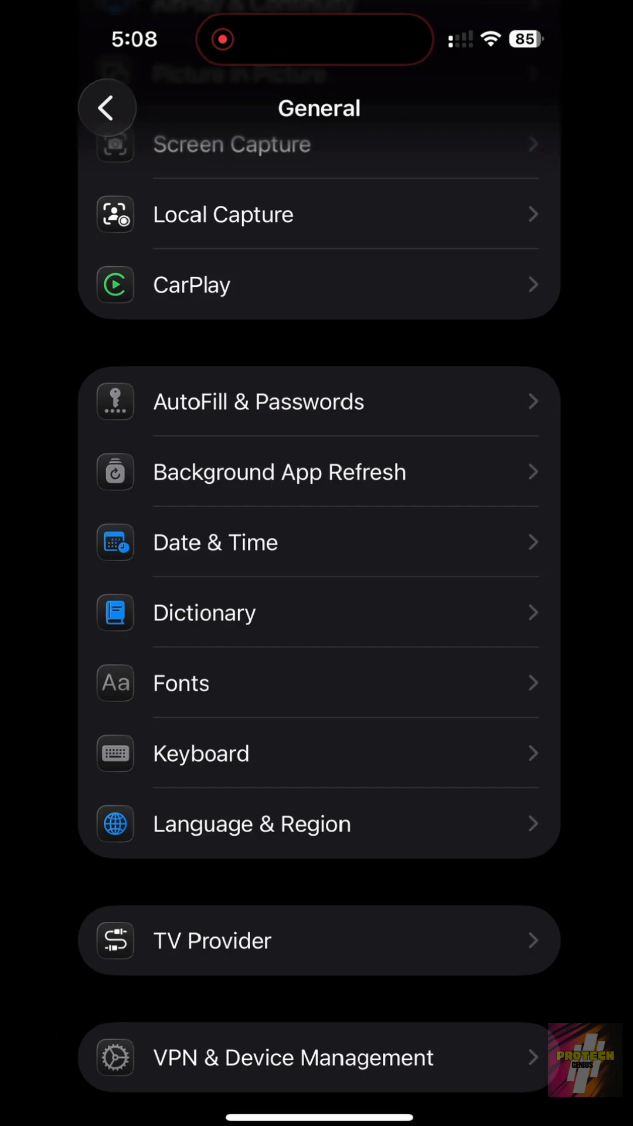
# Step: Set cult.fit's location access to Never in Location Services
pyautogui.scroll(-3)
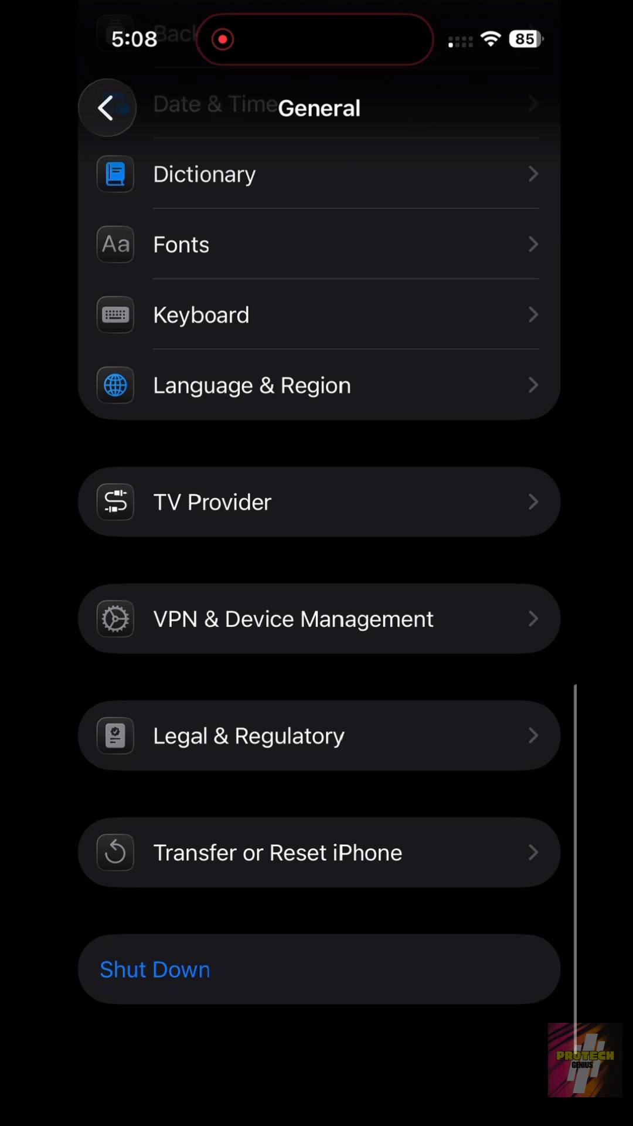
pyautogui.click(108, 108)
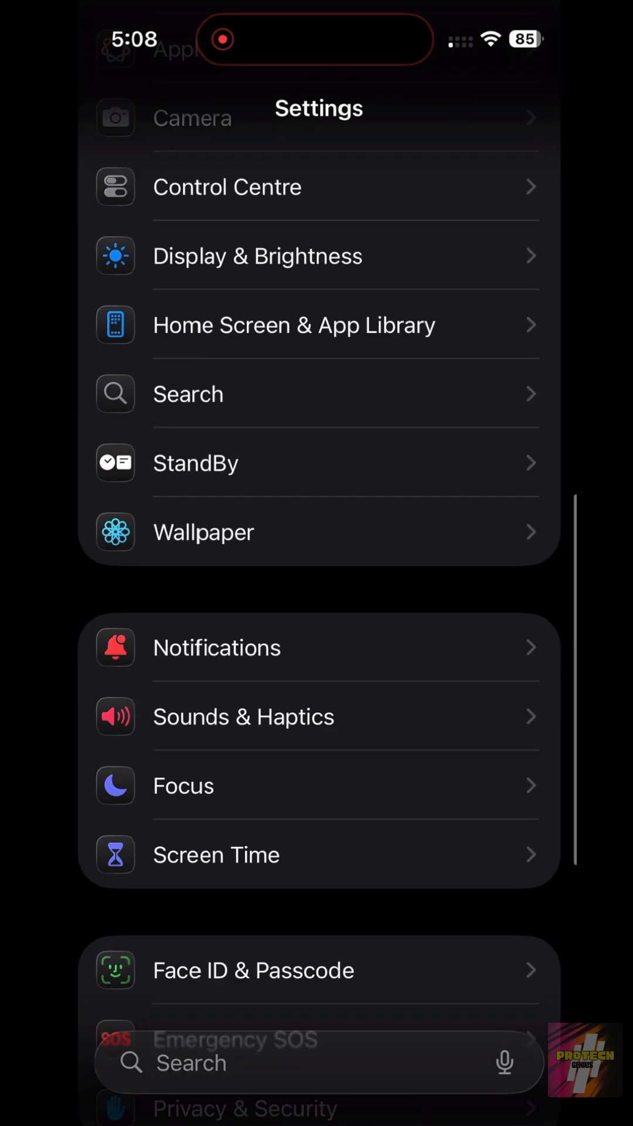
pyautogui.scroll(-3)
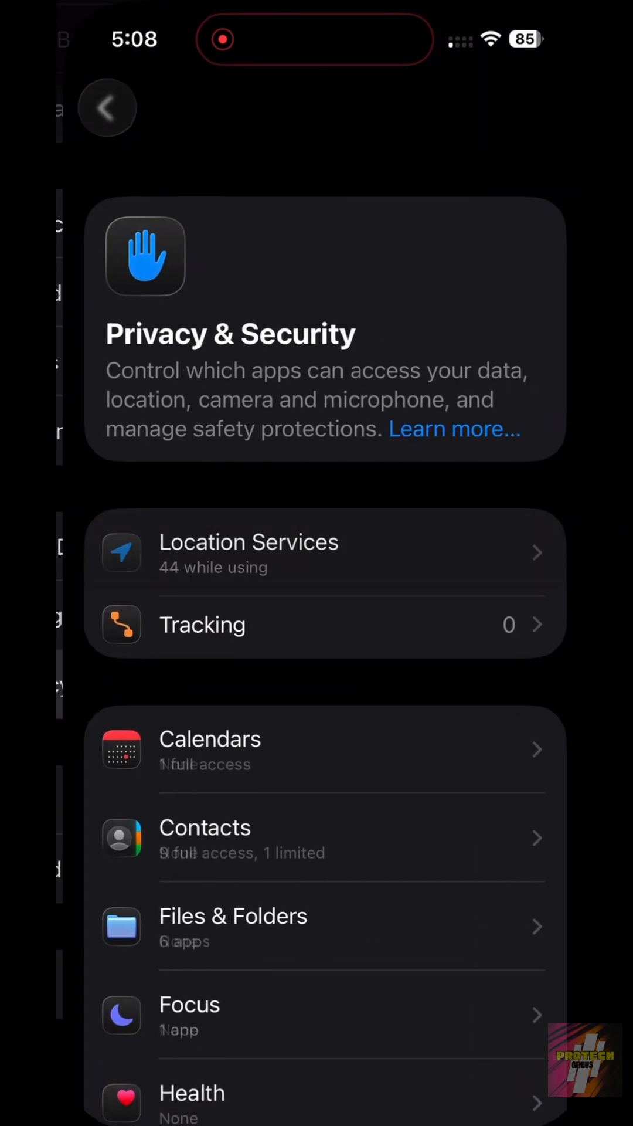
pyautogui.click(249, 551)
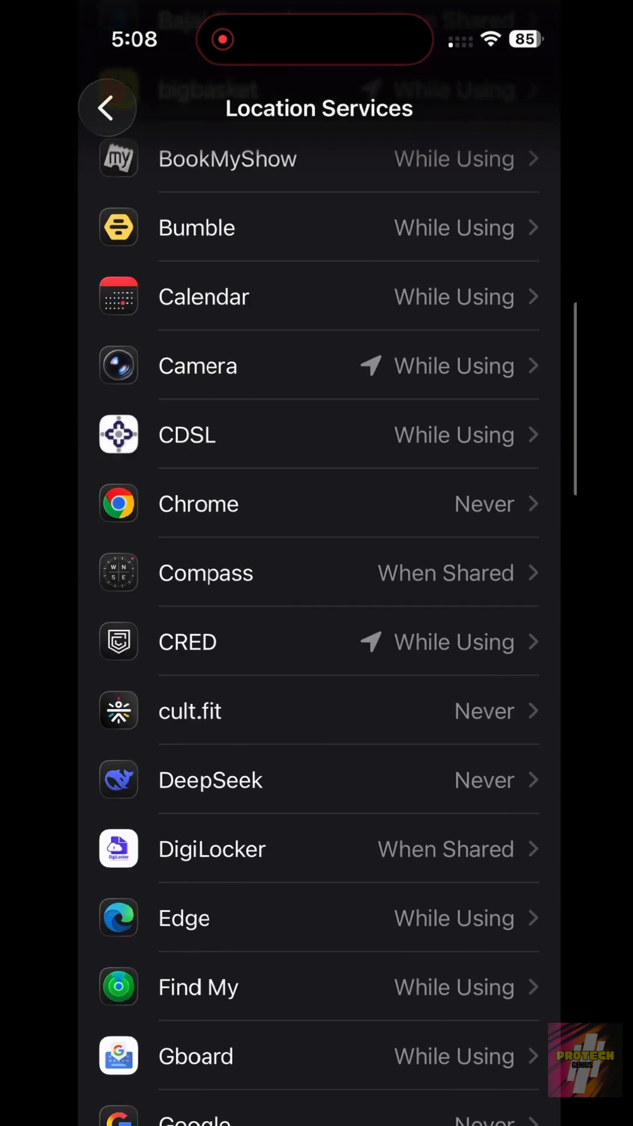
pyautogui.click(190, 711)
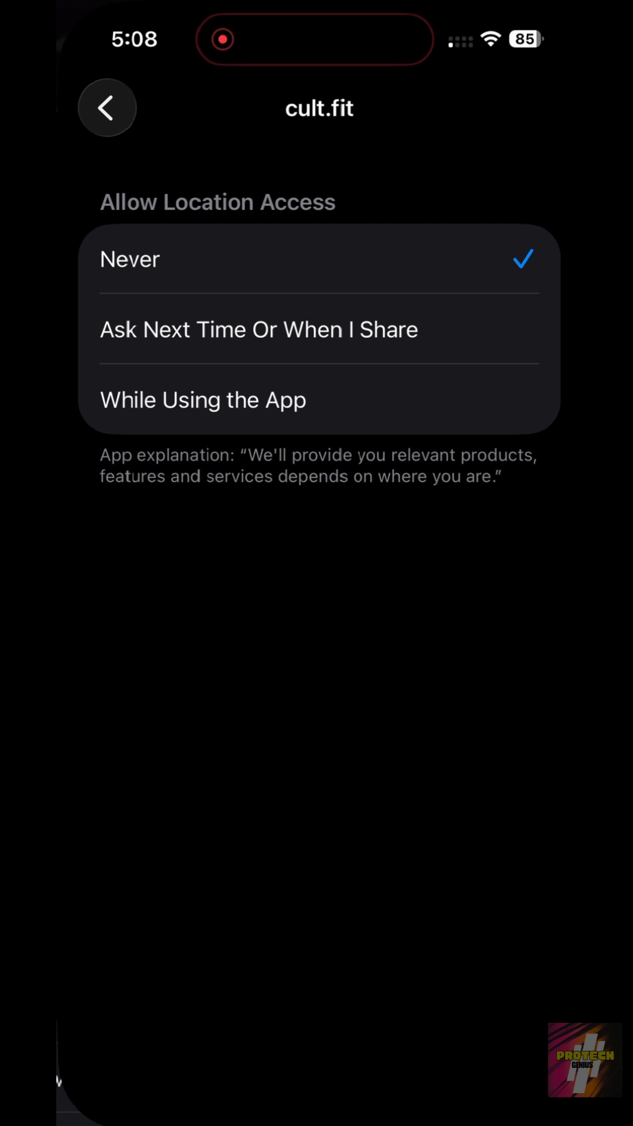
pyautogui.click(106, 107)
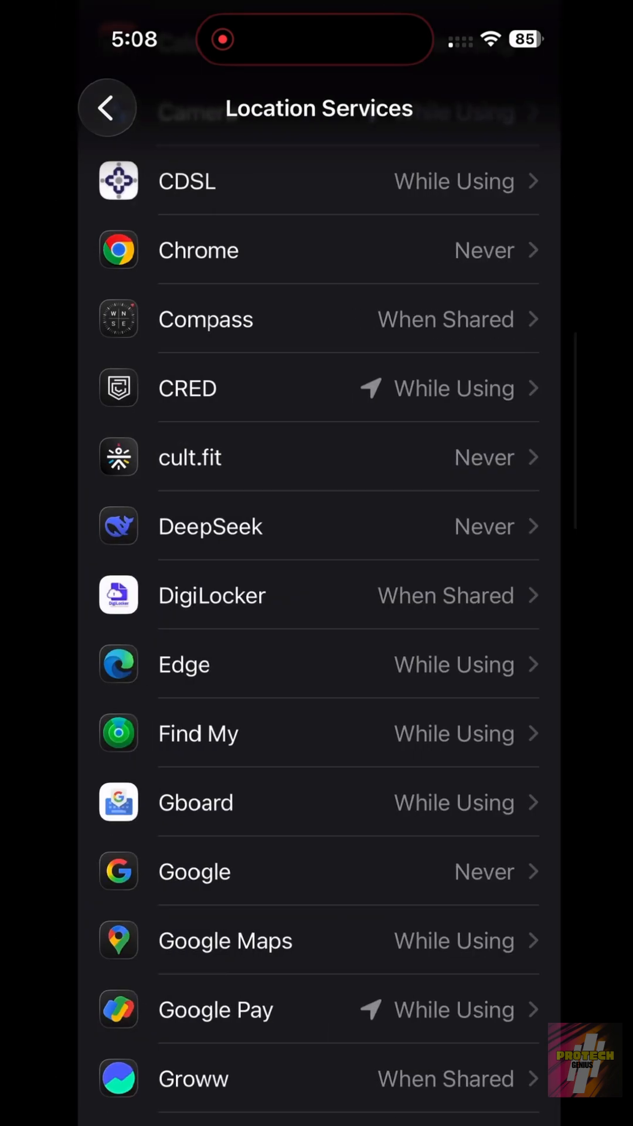
# Step: Return to the main Settings list and open the General page
pyautogui.click(106, 108)
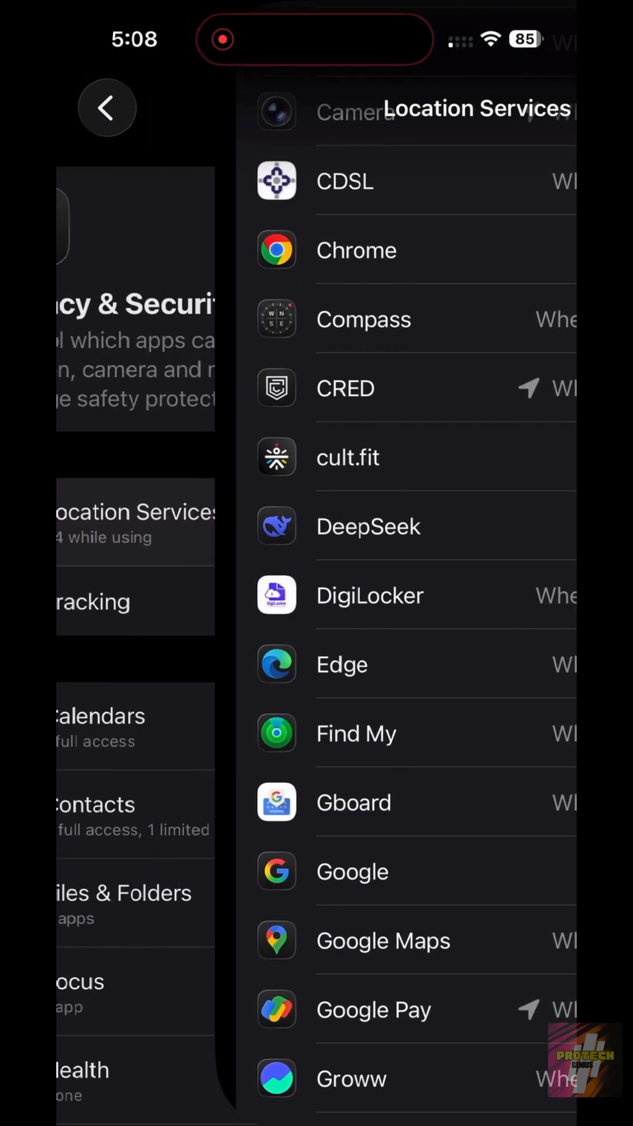
pyautogui.click(106, 107)
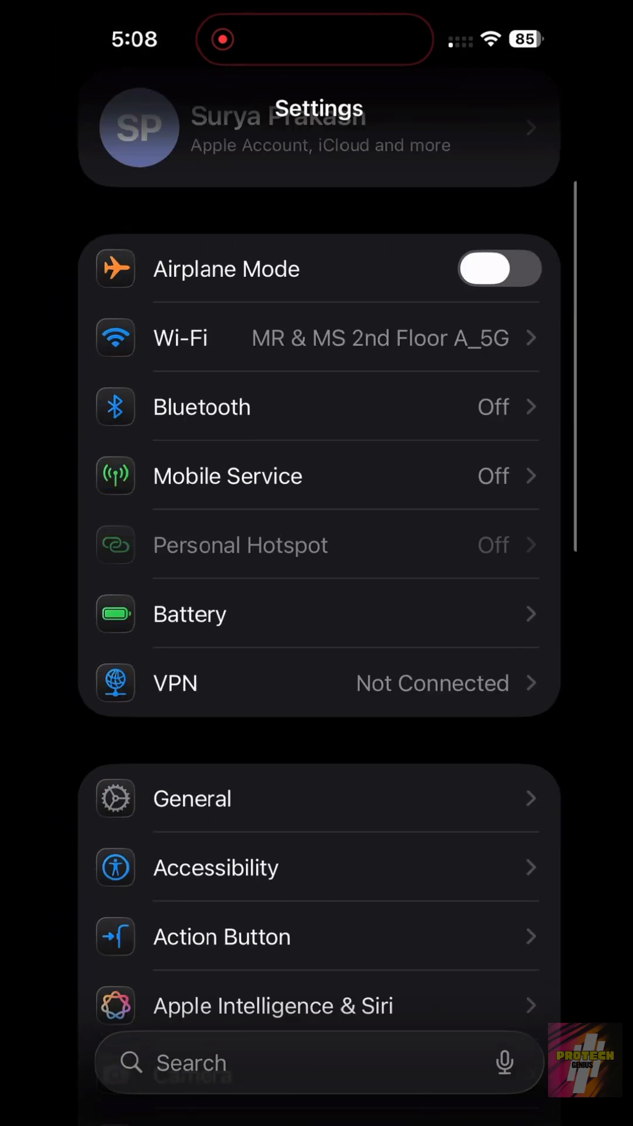
pyautogui.click(191, 798)
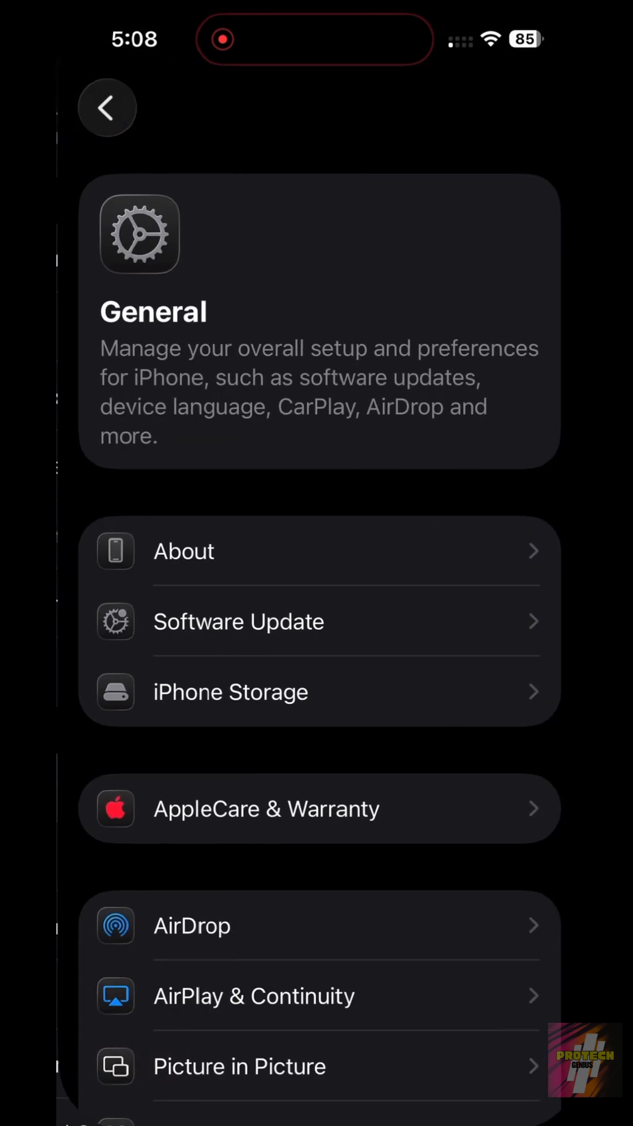